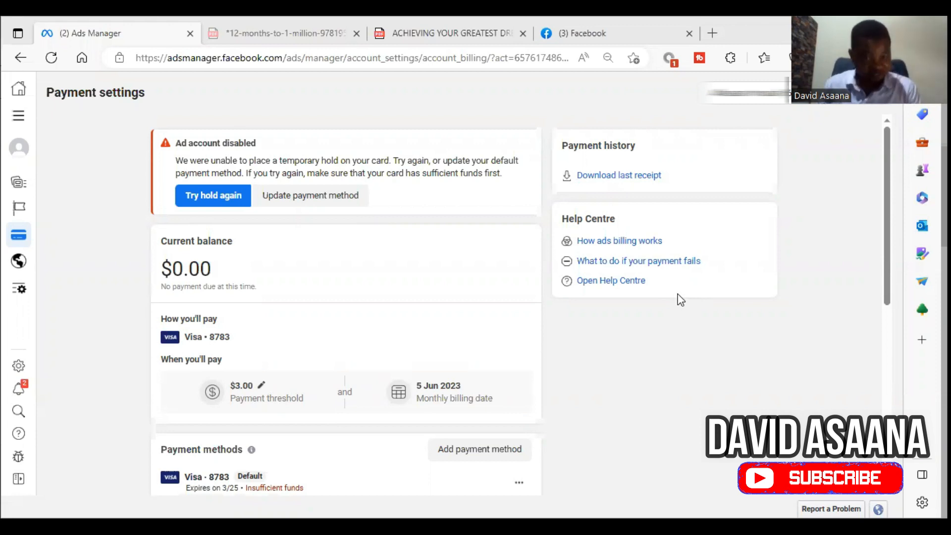
Step: Review the disabled account's payment settings, then retry the temporary card hold, which fails
scroll("down", 3)
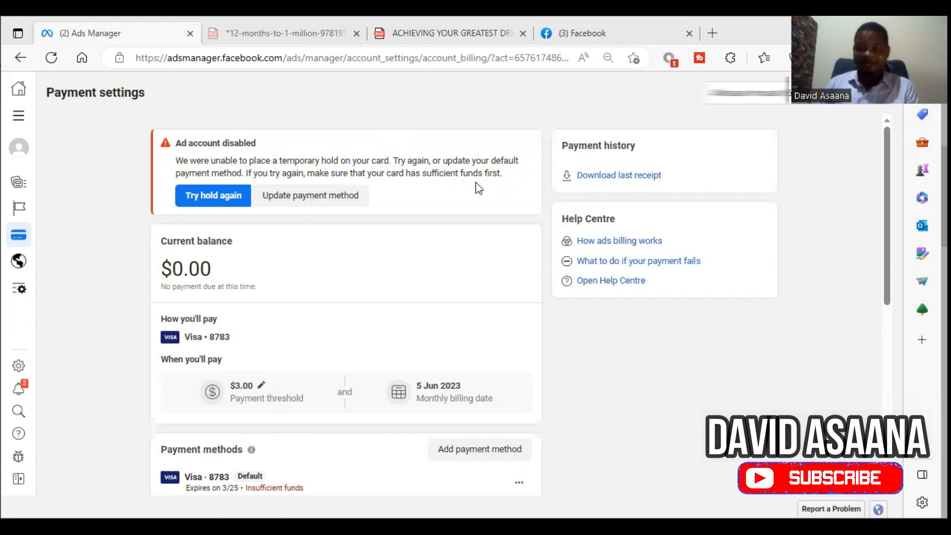
mouse_move(282, 186)
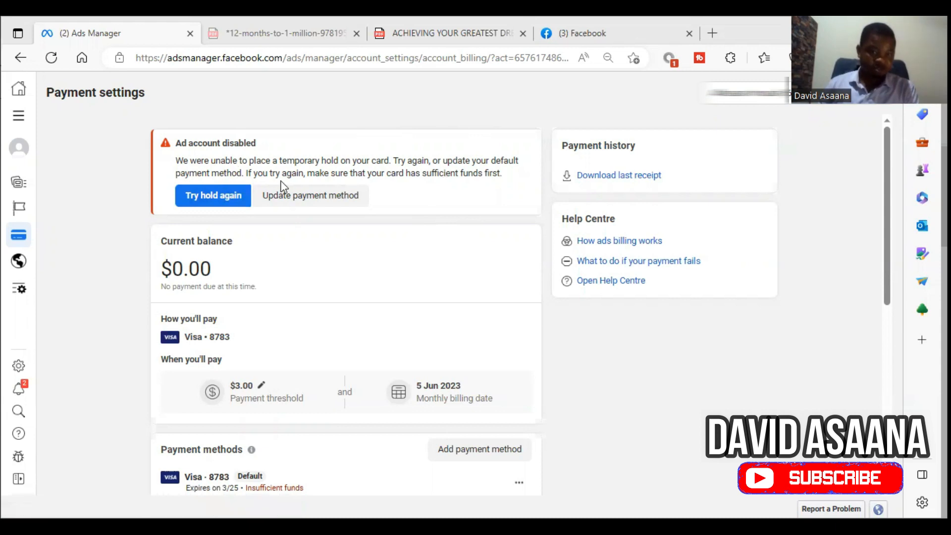
mouse_move(341, 185)
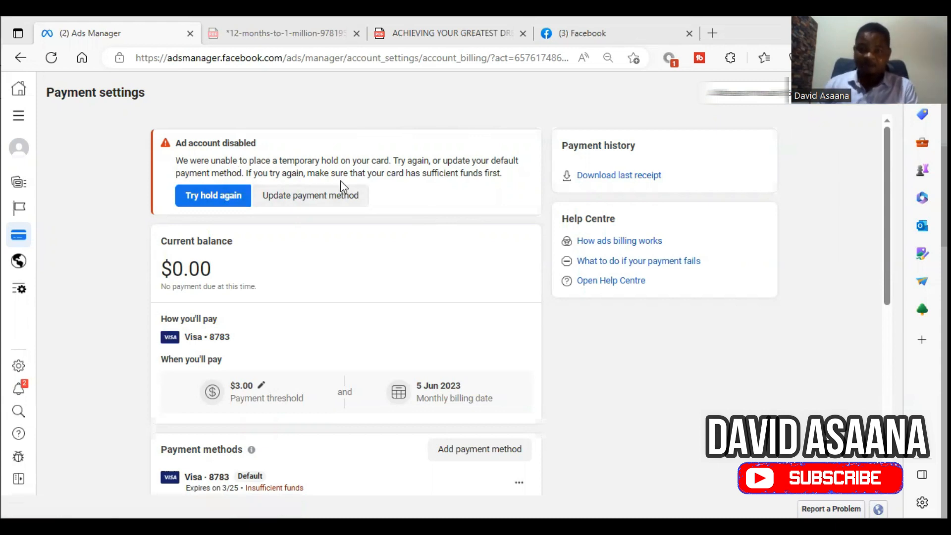
mouse_move(505, 180)
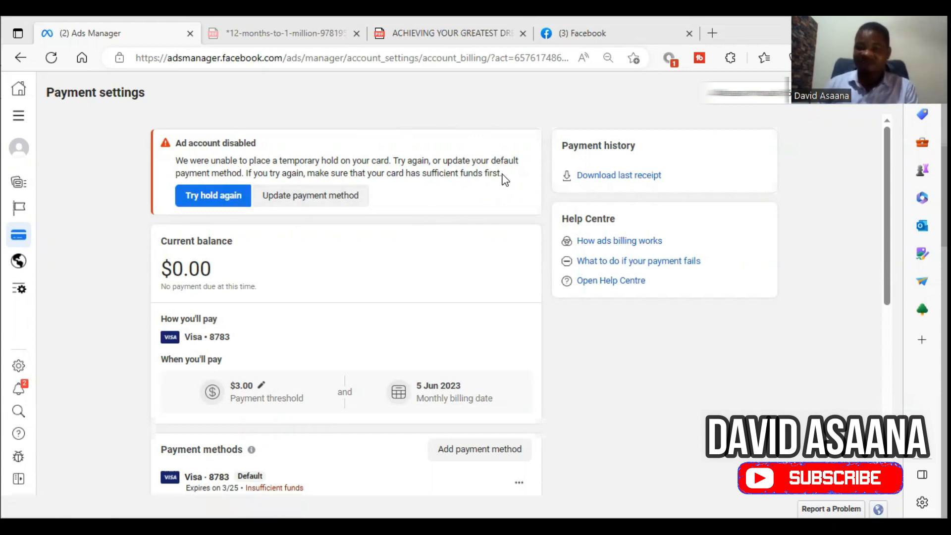
mouse_move(434, 229)
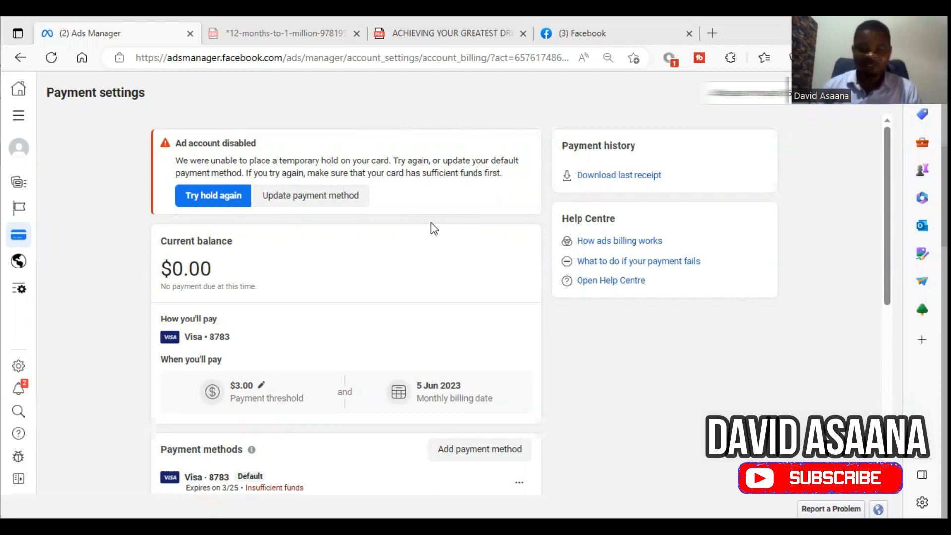
scroll("down", 3)
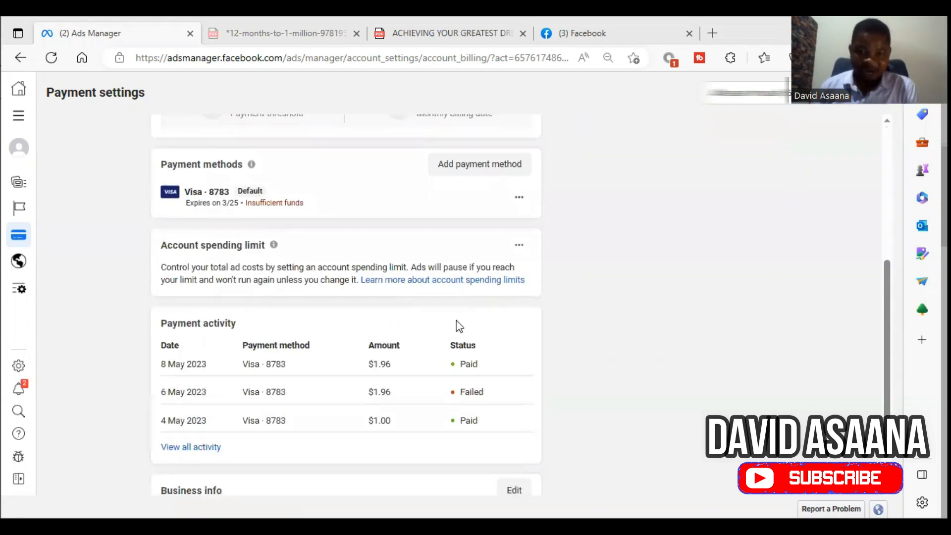
mouse_move(416, 379)
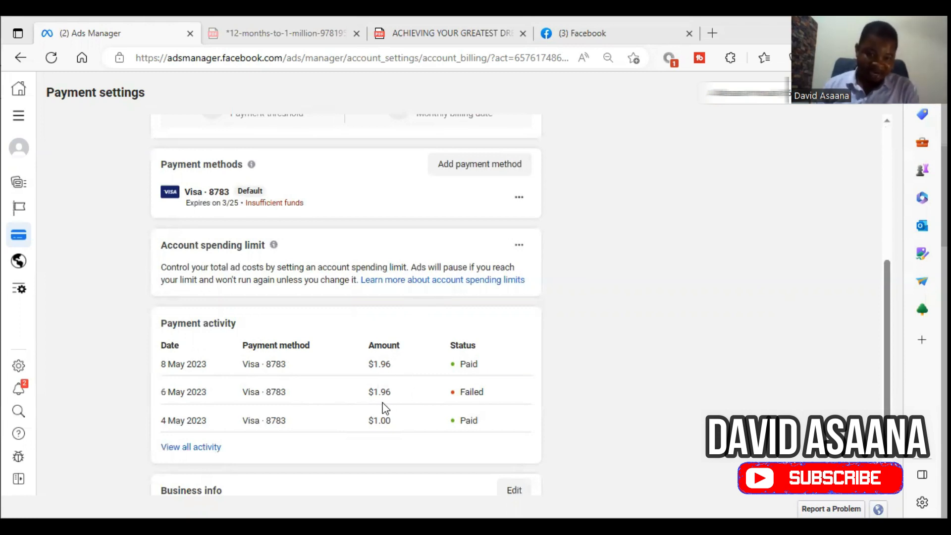
mouse_move(400, 393)
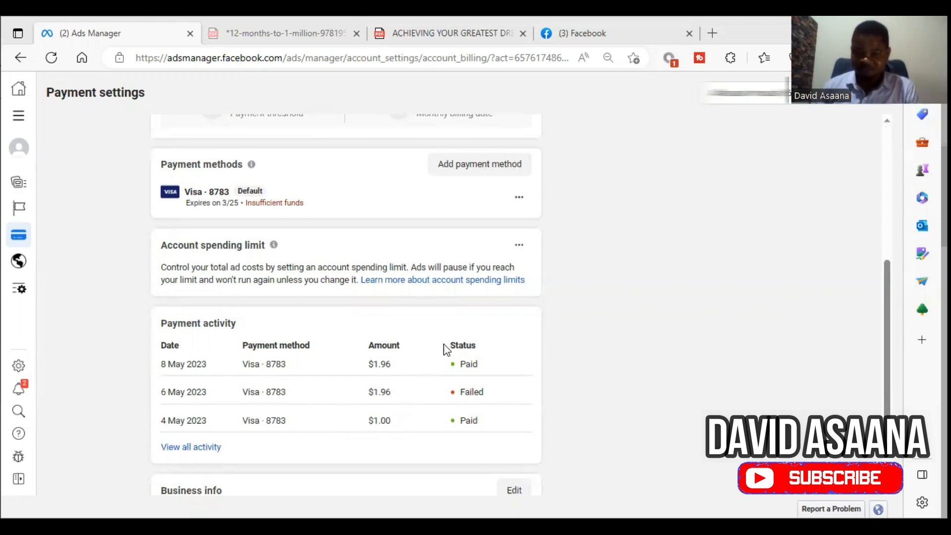
mouse_move(294, 251)
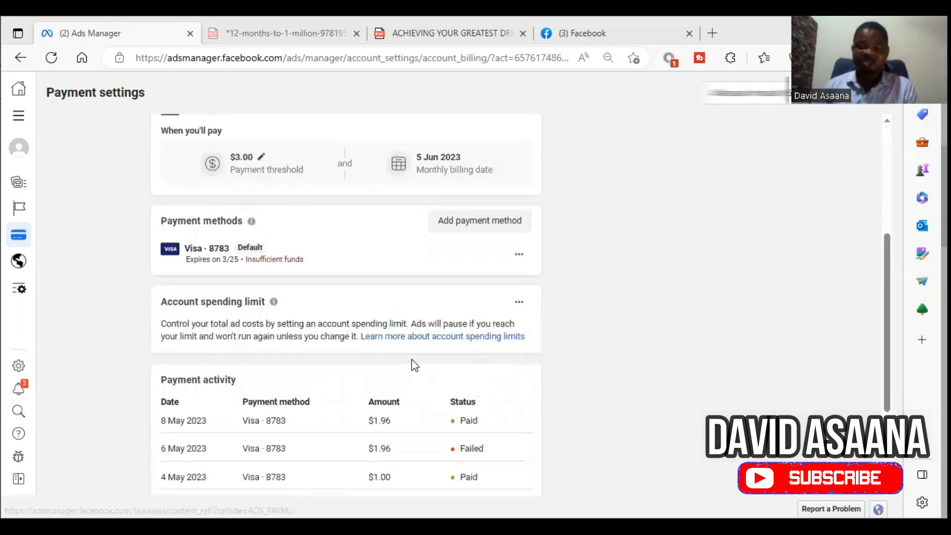
scroll("up", 3)
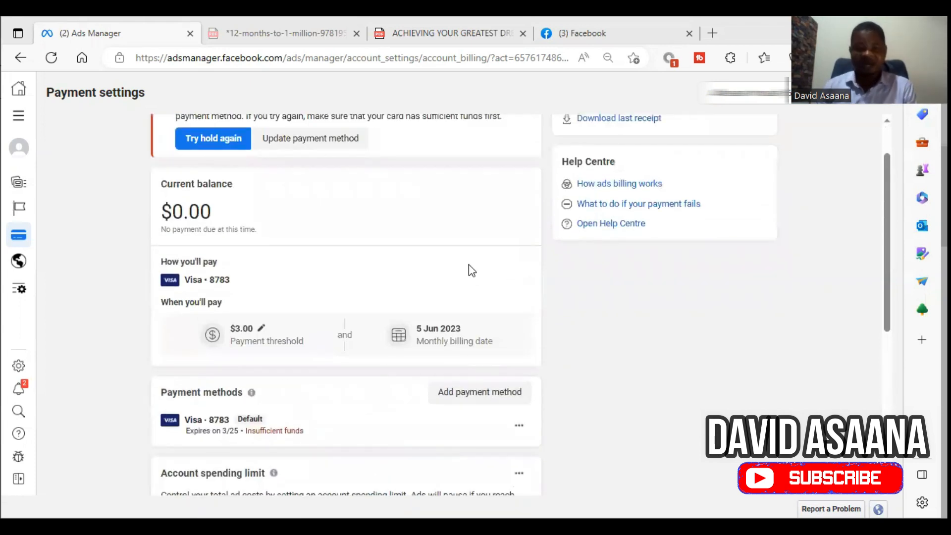
scroll("up", 3)
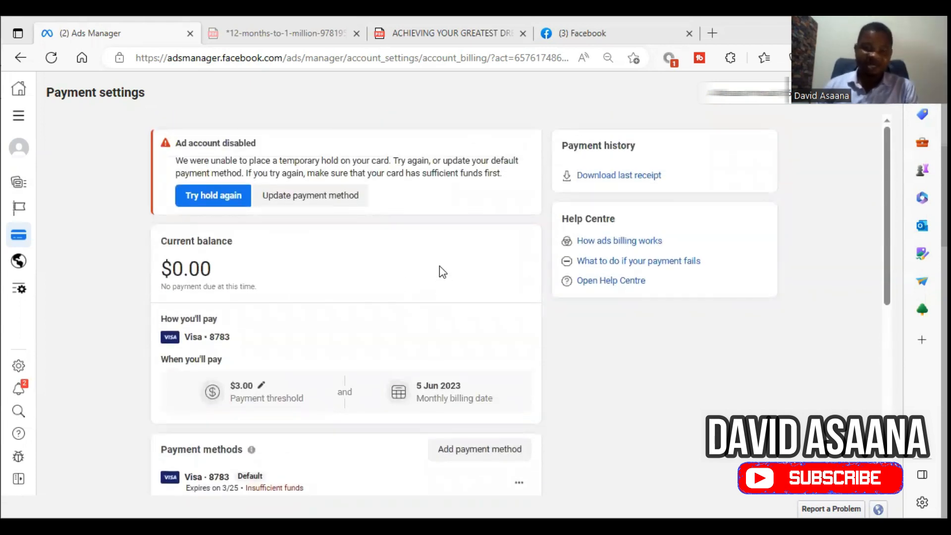
mouse_move(220, 195)
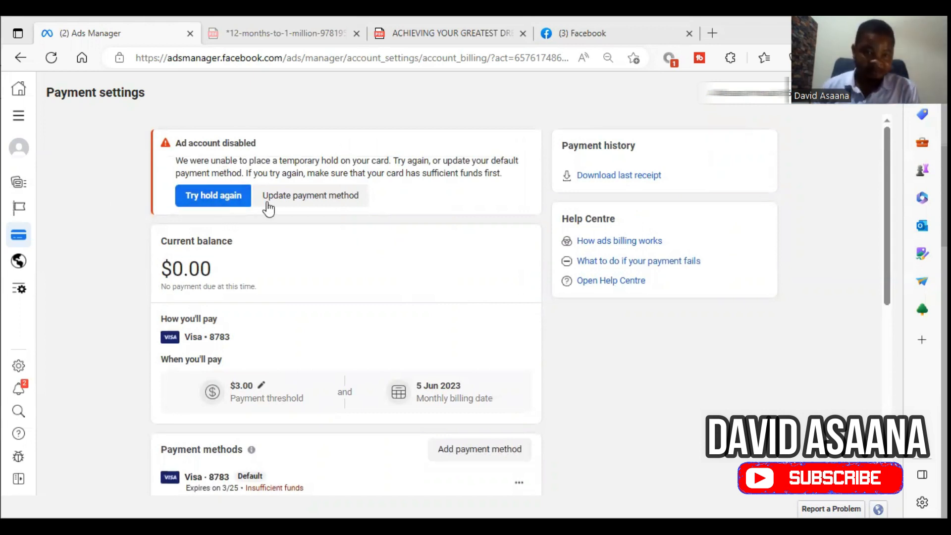
mouse_move(297, 210)
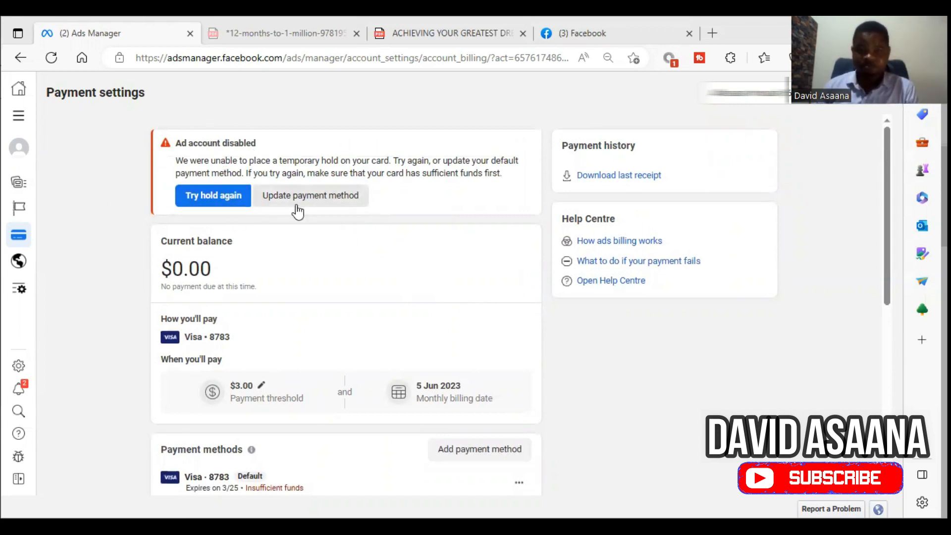
mouse_move(488, 144)
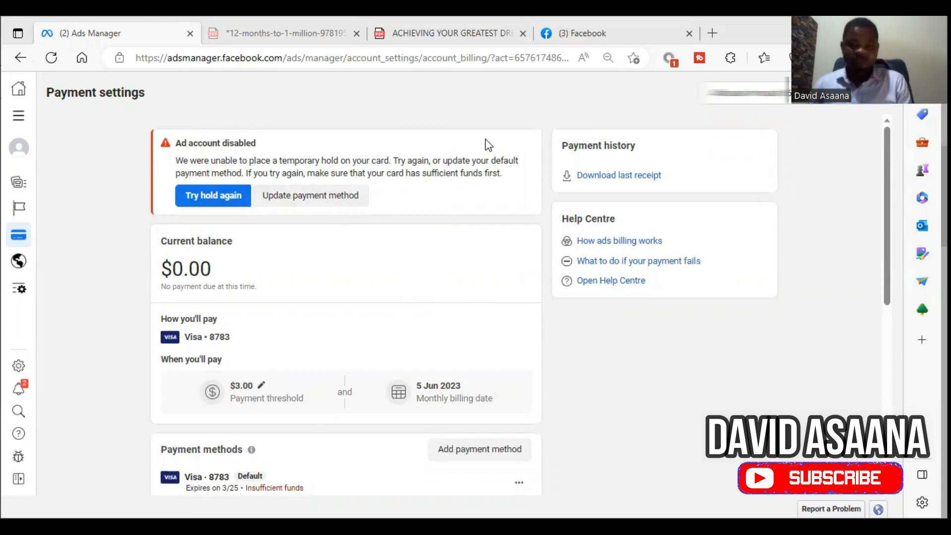
mouse_move(455, 185)
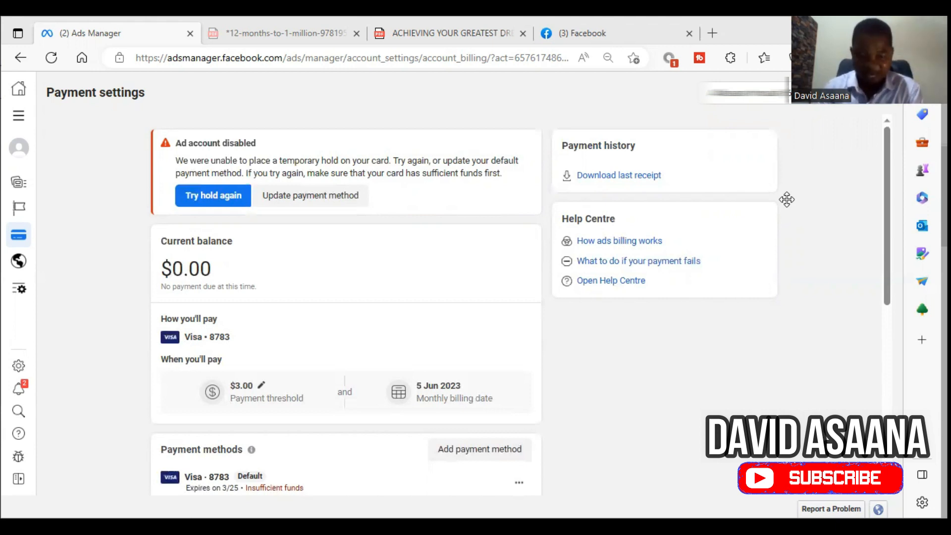
mouse_move(324, 133)
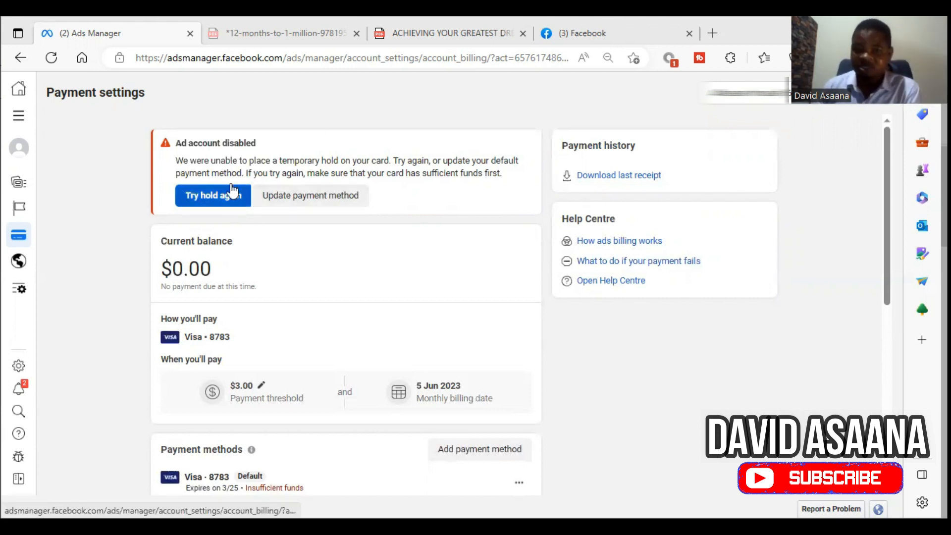
scroll("down", 3)
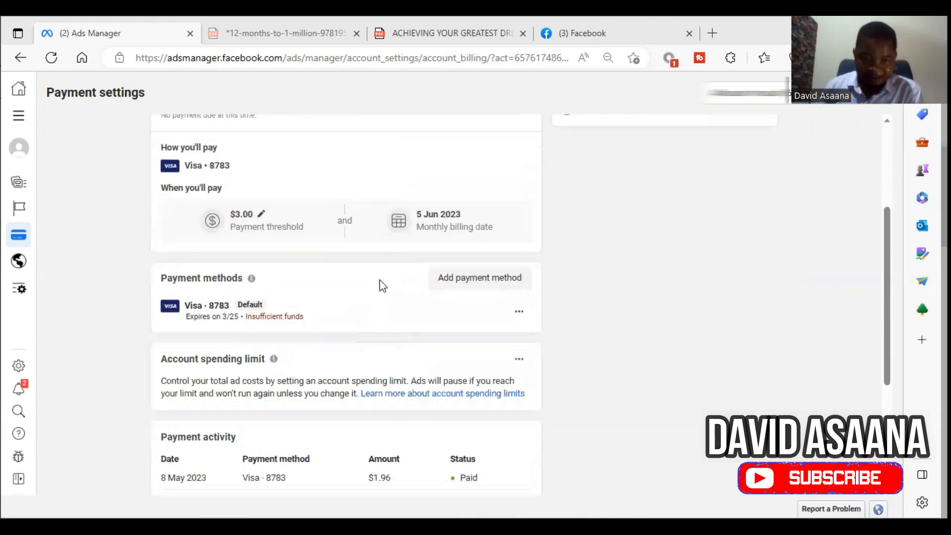
scroll("down", 3)
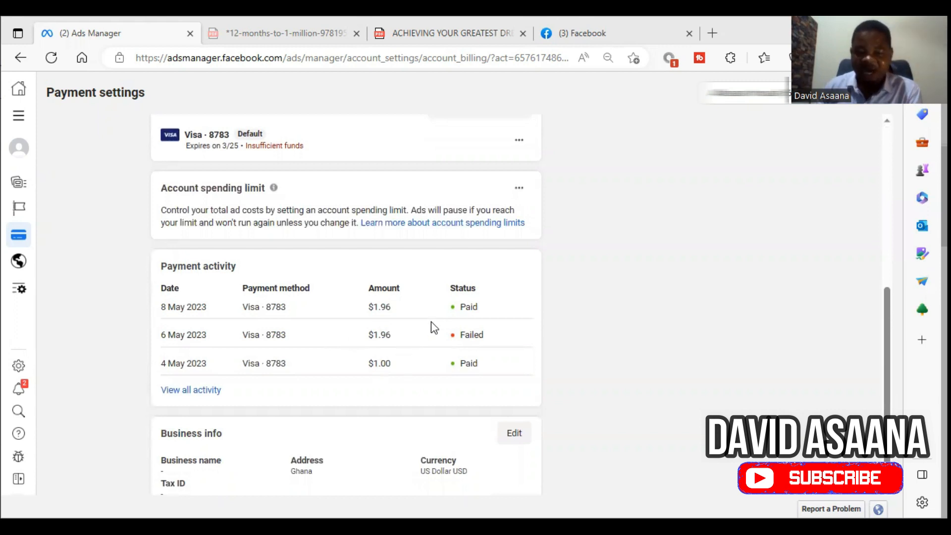
mouse_move(471, 345)
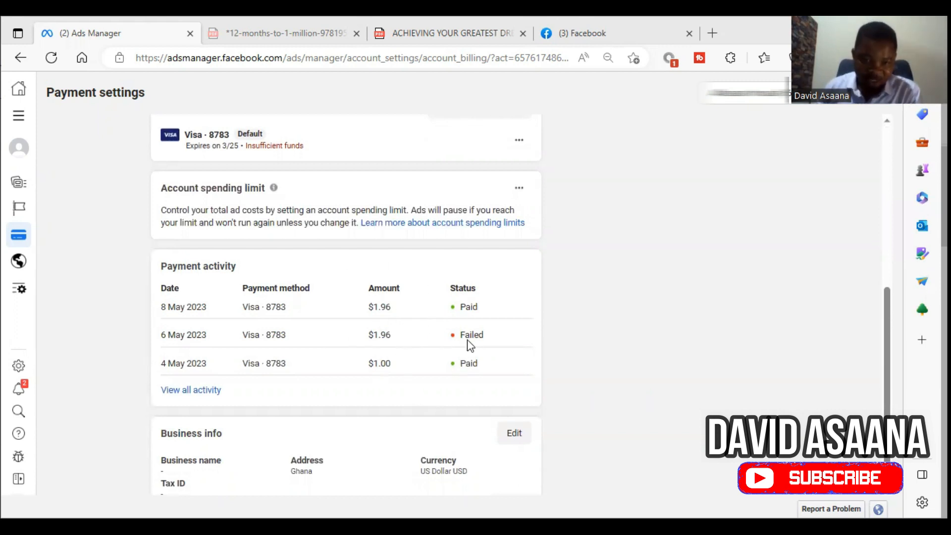
mouse_move(408, 358)
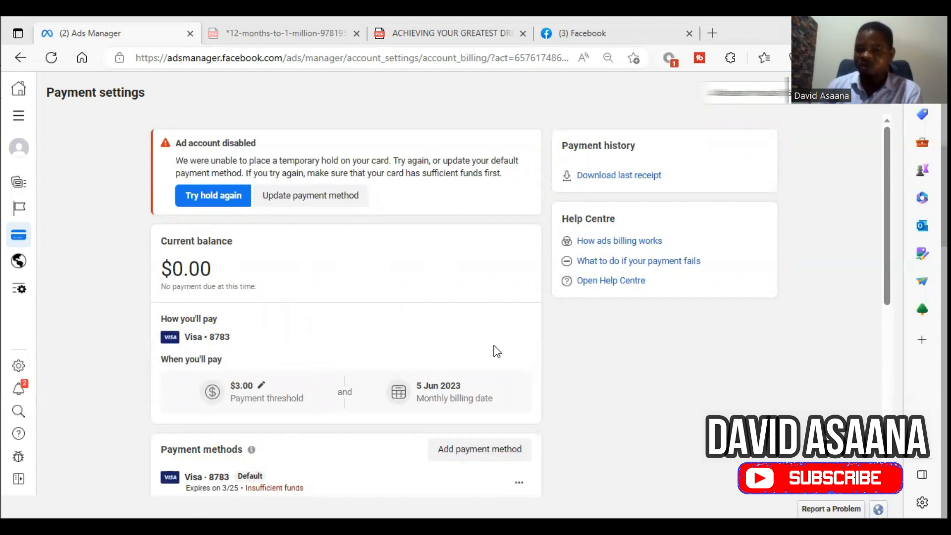
scroll("down", 3)
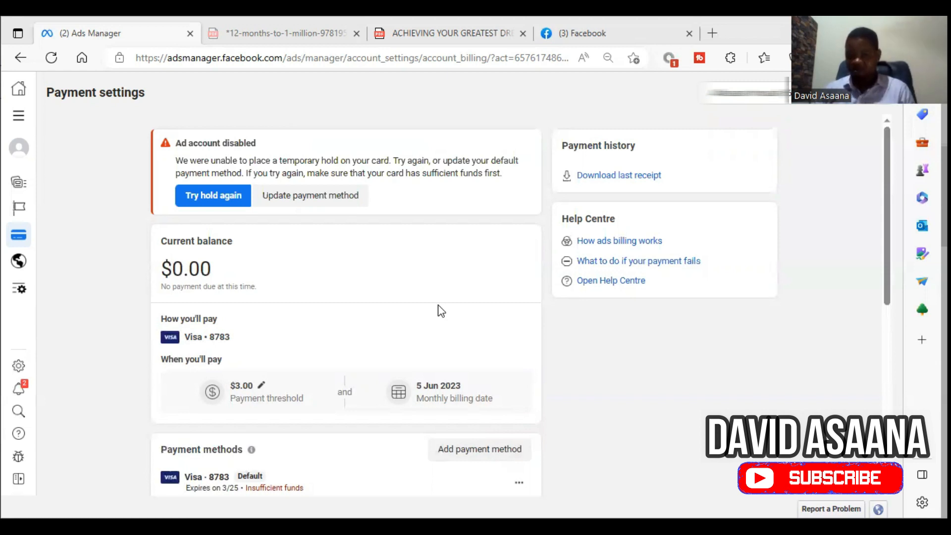
mouse_move(429, 384)
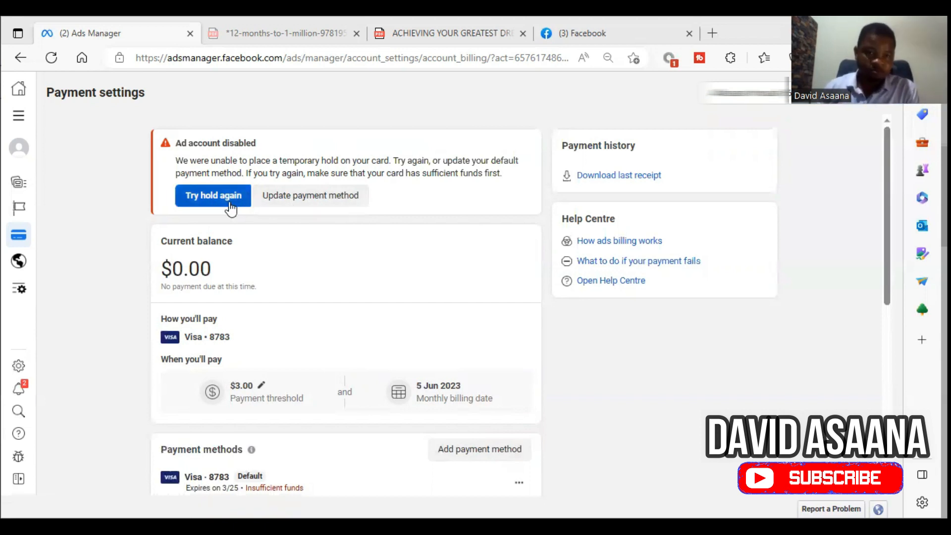
left_click(212, 195)
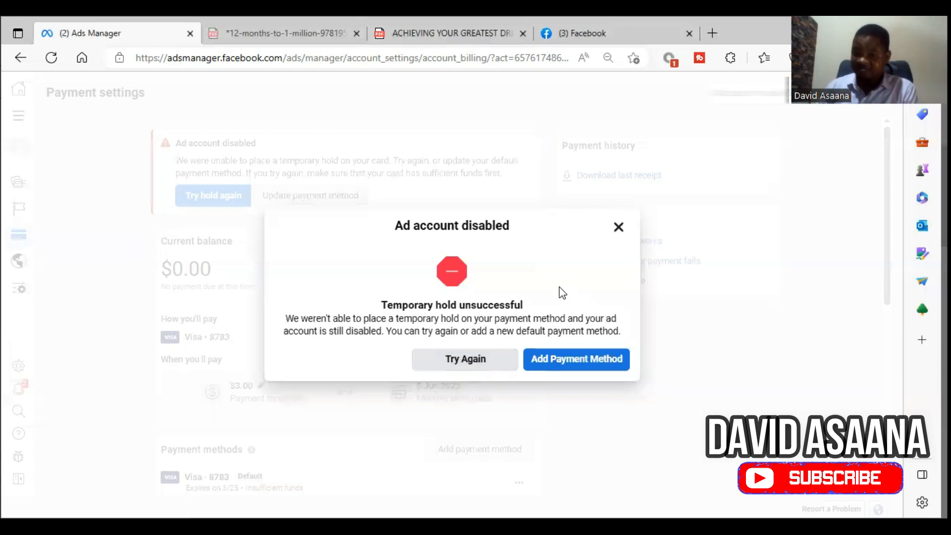
mouse_move(594, 243)
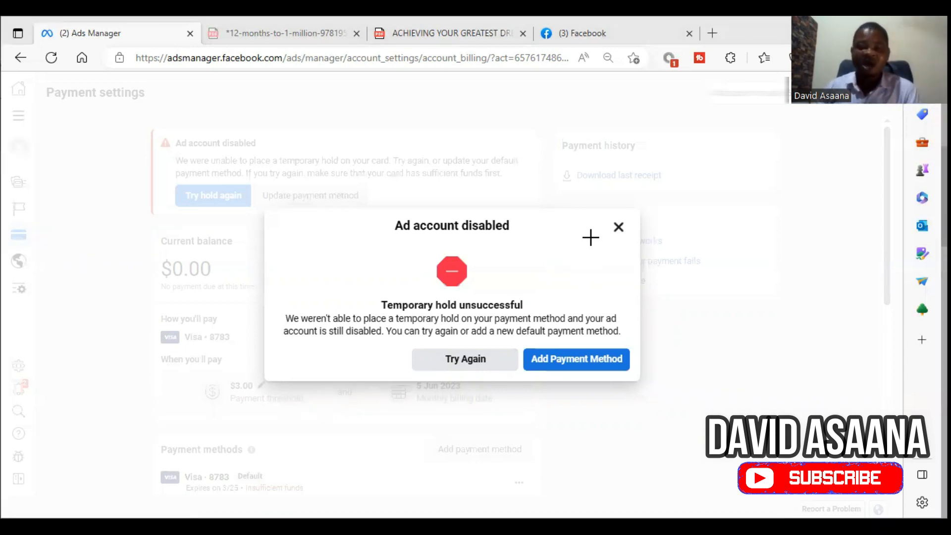
mouse_move(687, 398)
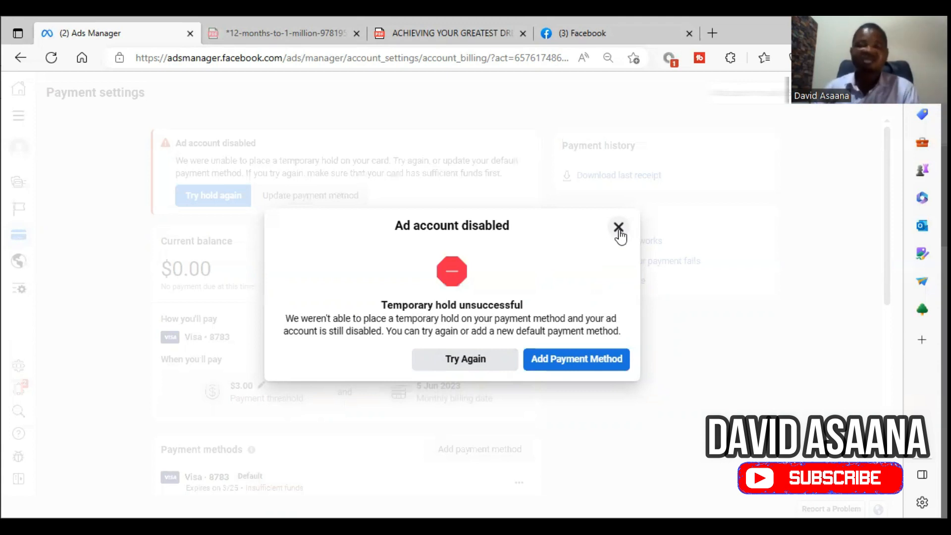
Step: Close the 'Temporary hold unsuccessful' notice and scroll the payment settings
left_click(619, 226)
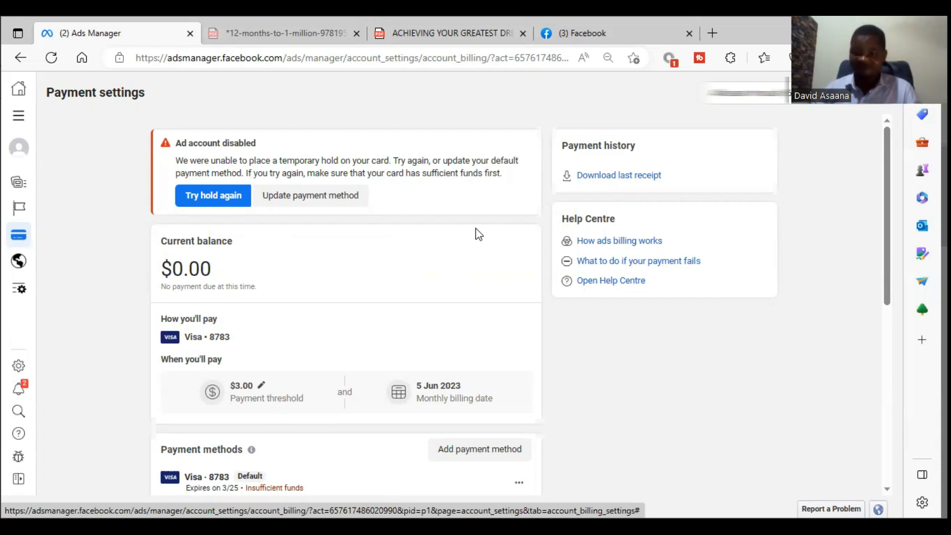
mouse_move(467, 312)
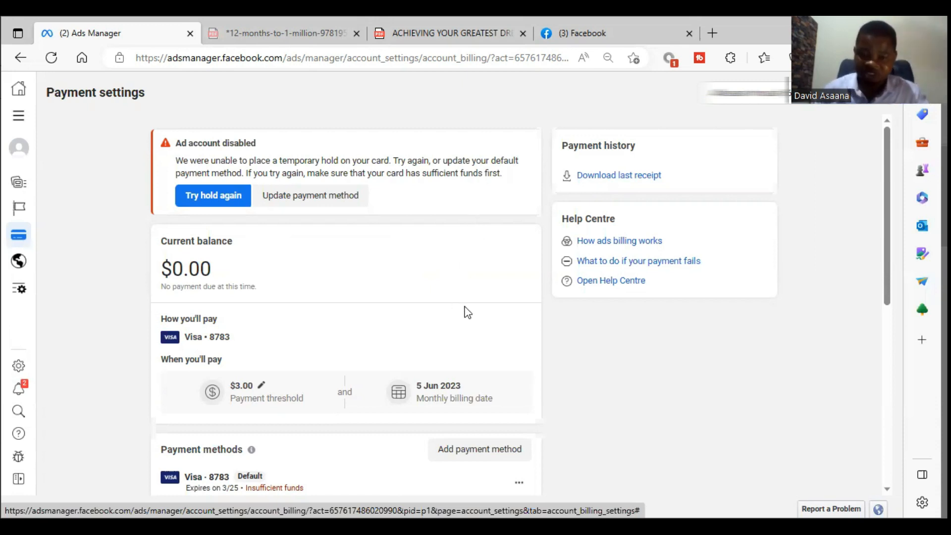
scroll("down", 3)
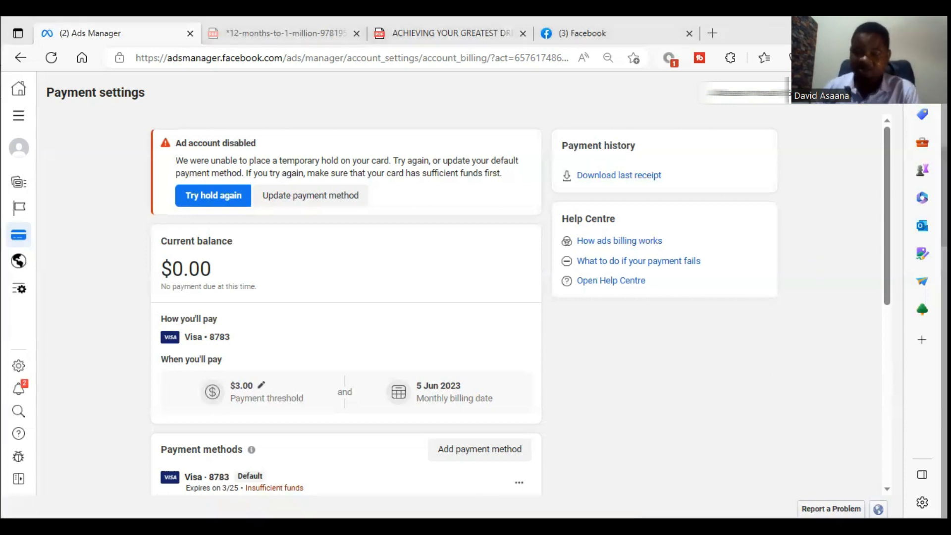
Step: Select Revobit HealthLine from the ad account switcher
left_click(740, 92)
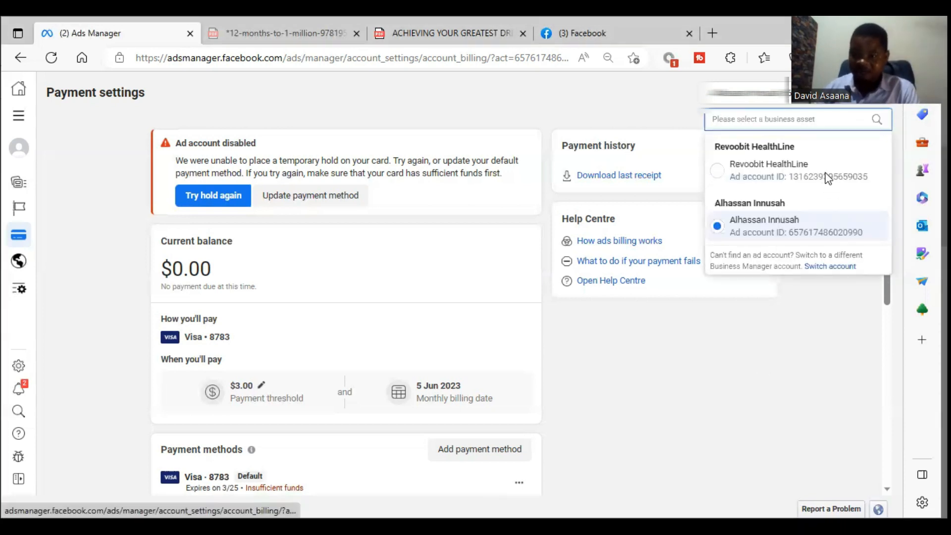
left_click(769, 170)
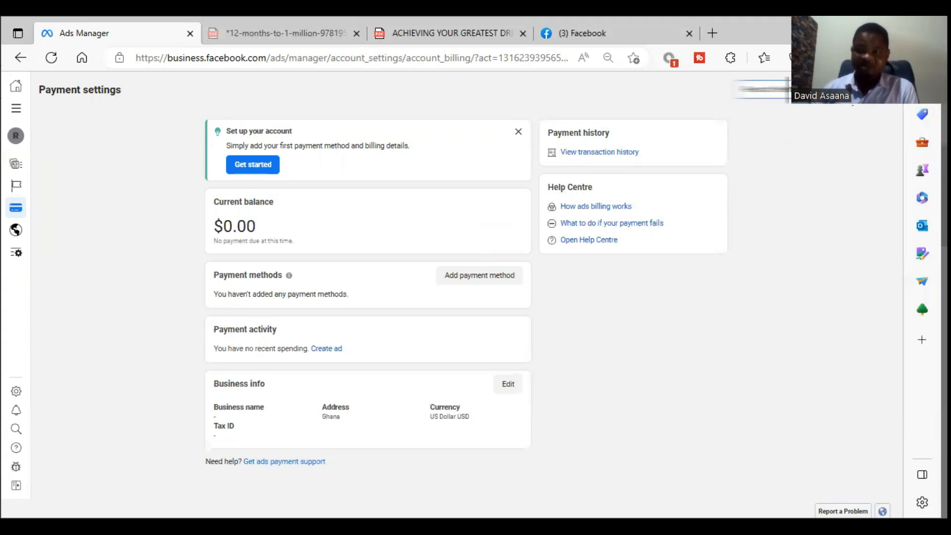
Step: Switch back to the original disabled ad account's payment settings
left_click(761, 90)
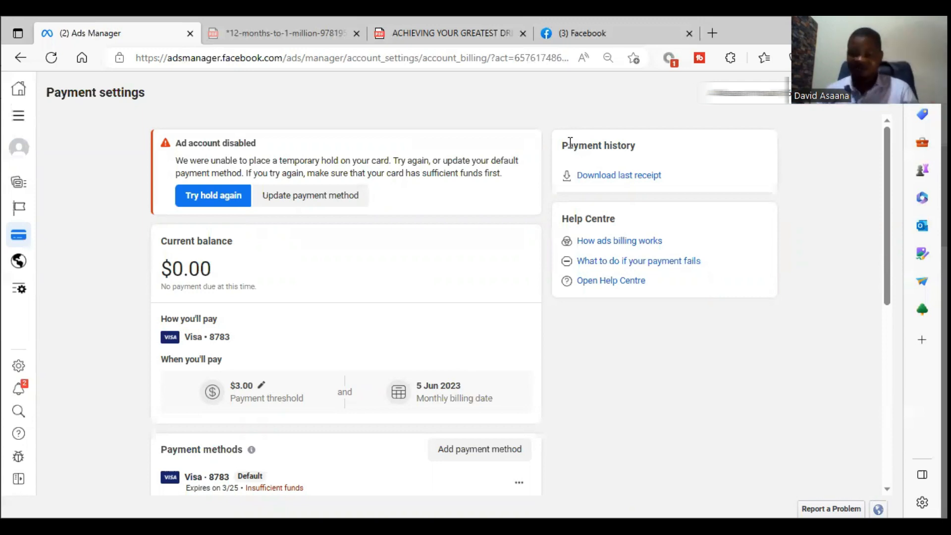
mouse_move(569, 144)
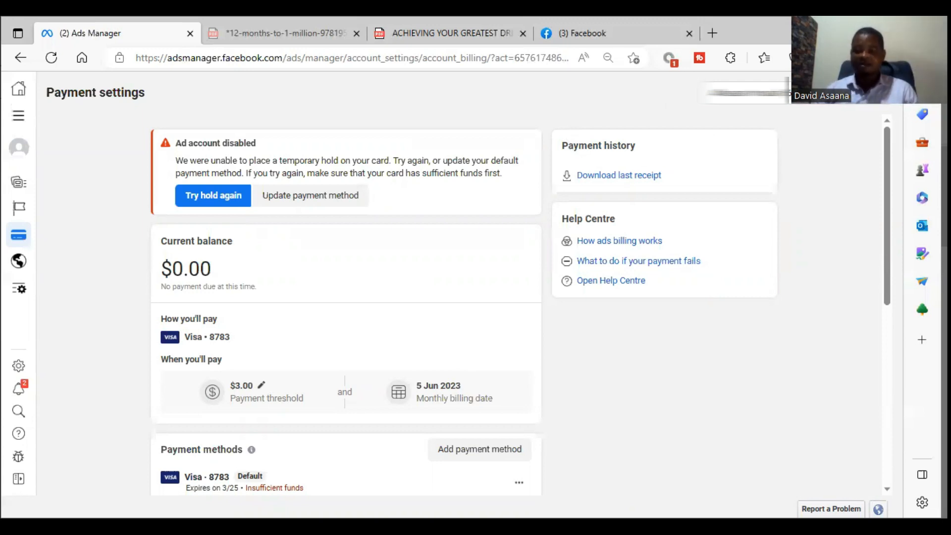